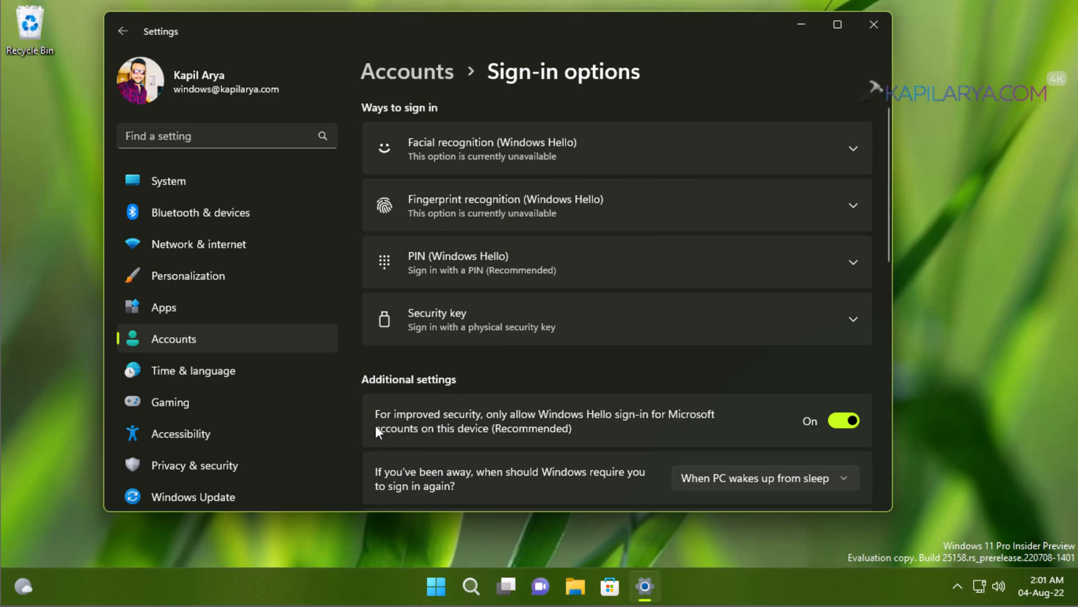
pyautogui.moveTo(498, 432)
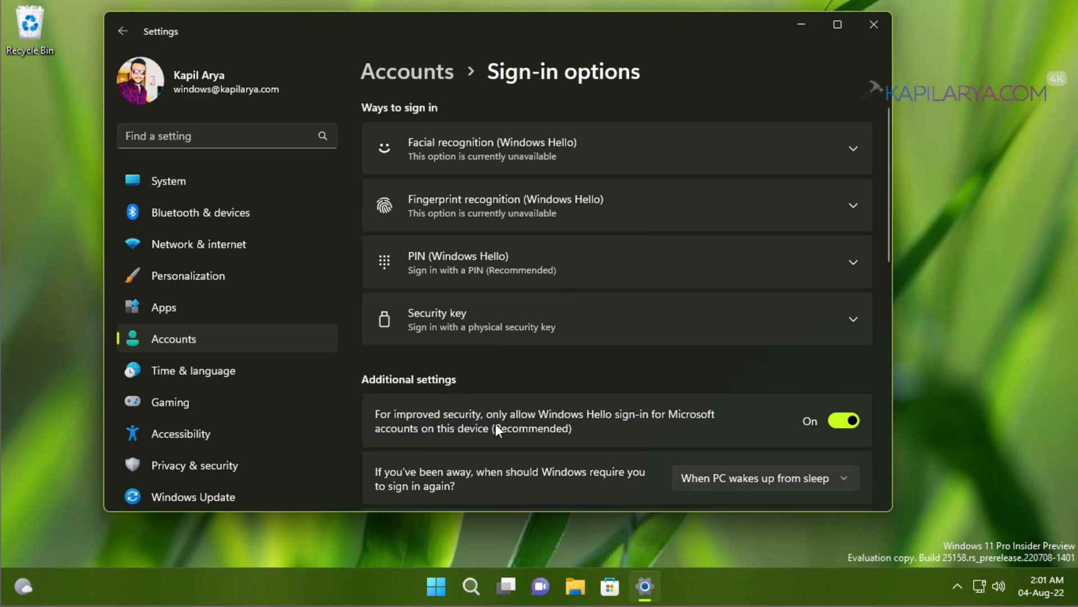
pyautogui.moveTo(681, 427)
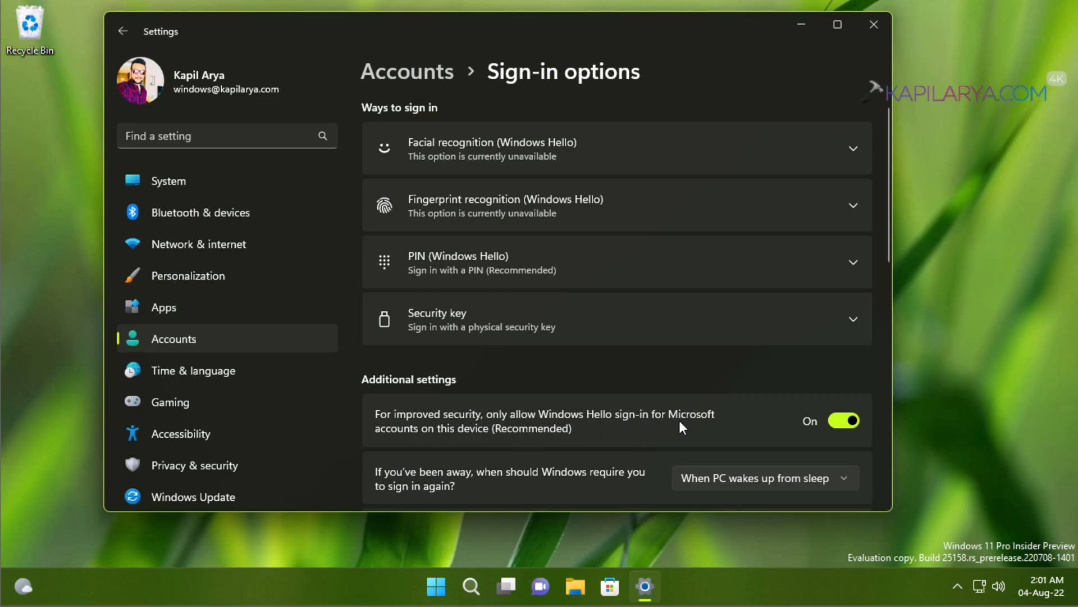
pyautogui.moveTo(501, 439)
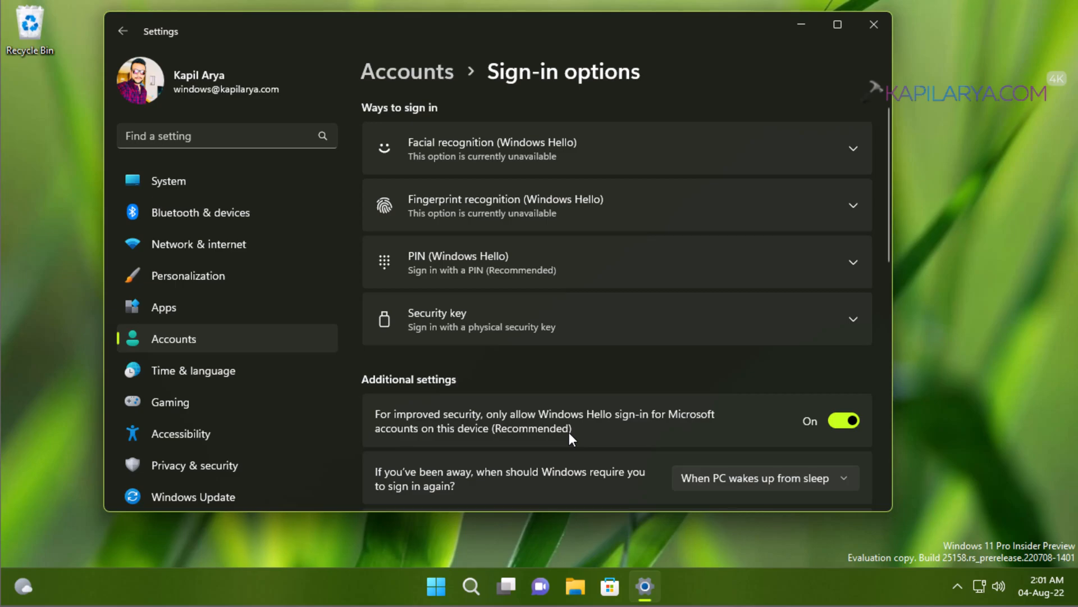
pyautogui.moveTo(844, 420)
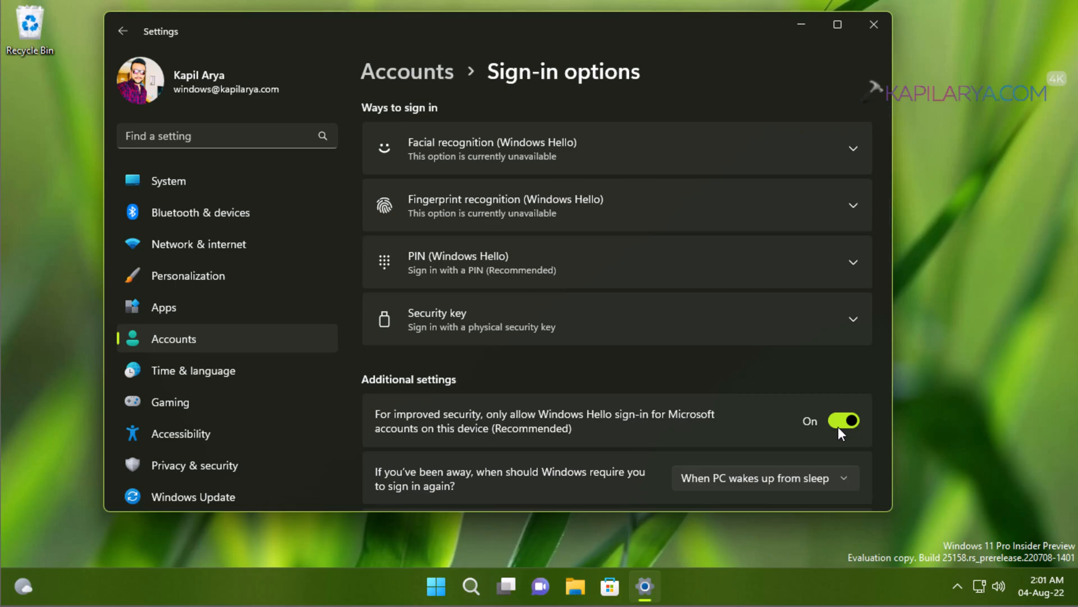
# Step: Turn off the 'only allow Windows Hello sign-in for Microsoft accounts' toggle
pyautogui.click(844, 420)
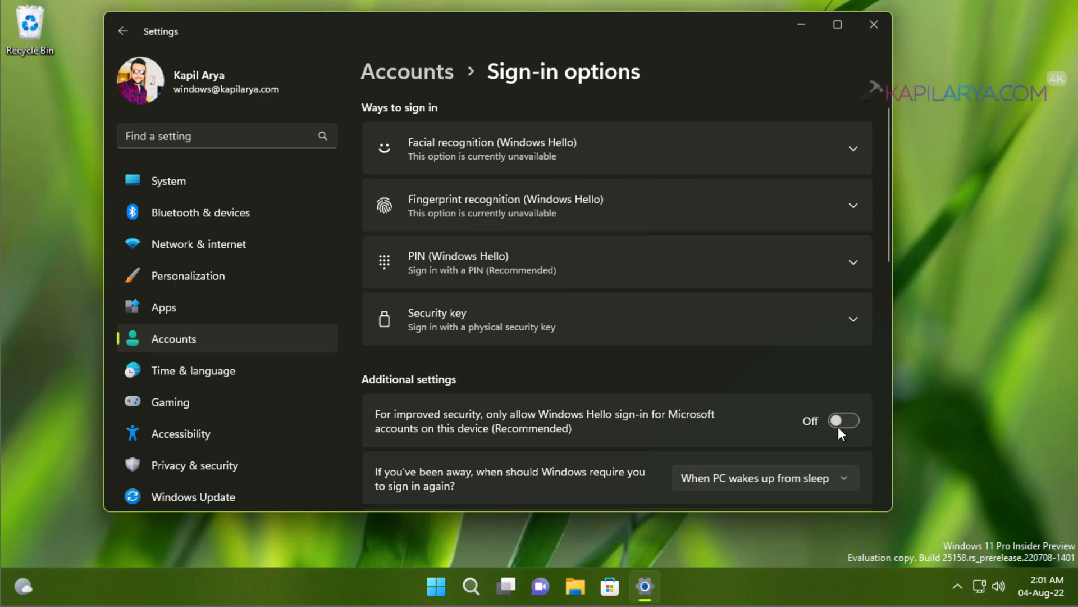
pyautogui.moveTo(615, 375)
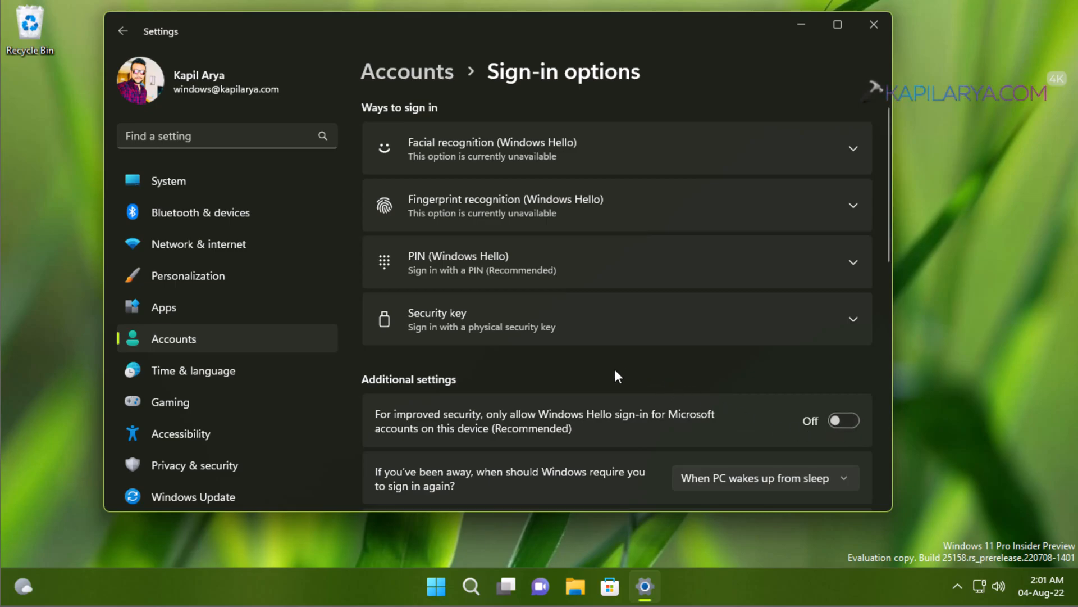
pyautogui.moveTo(423, 204)
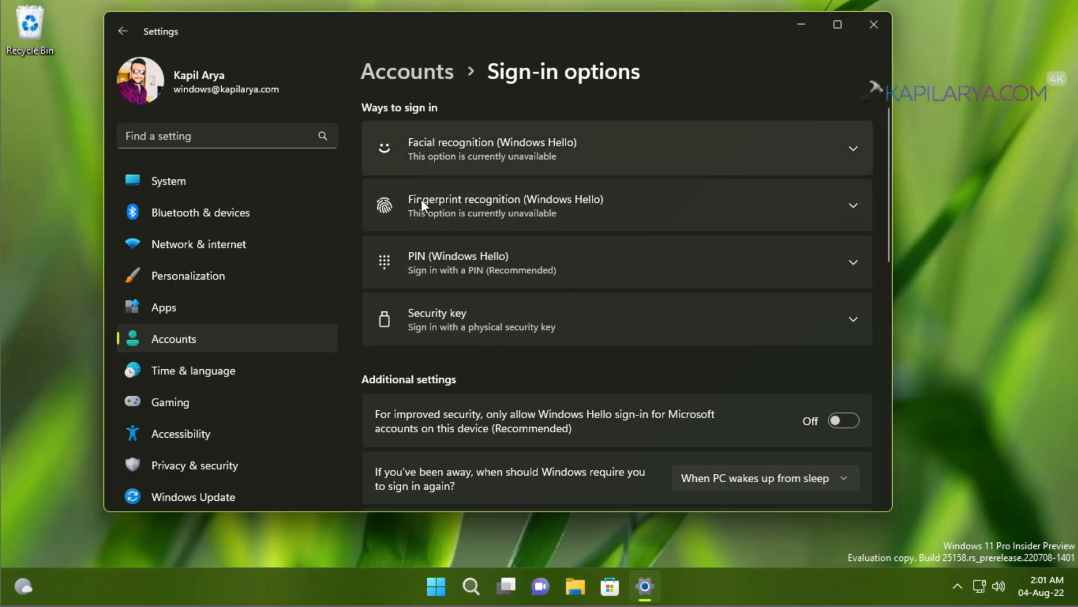
pyautogui.moveTo(409, 77)
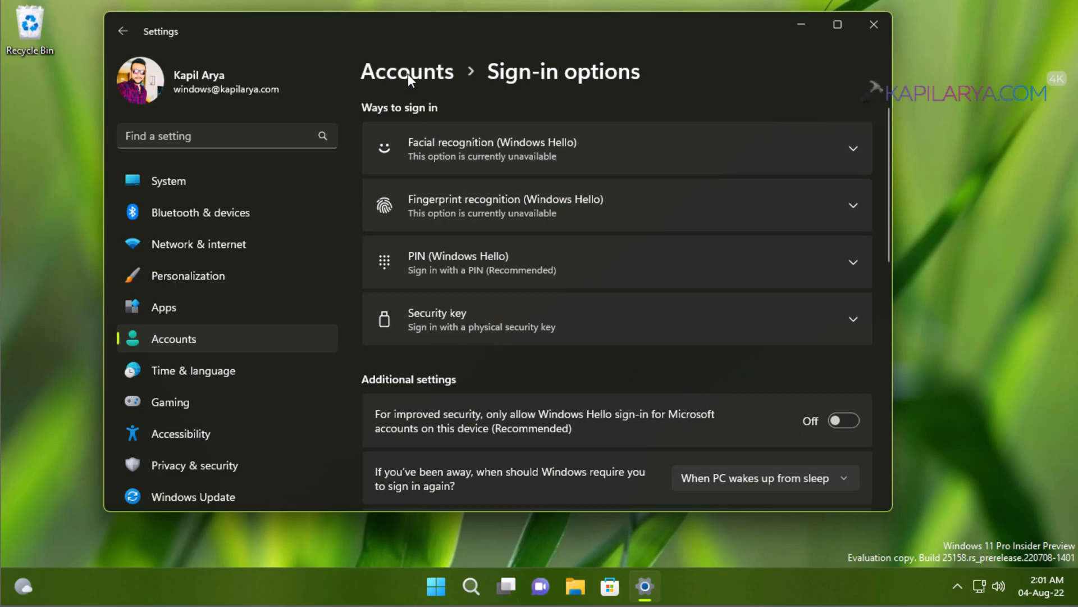
# Step: Reopen Sign-in options from Accounts so Password and Picture password show as ways to sign in
pyautogui.click(407, 72)
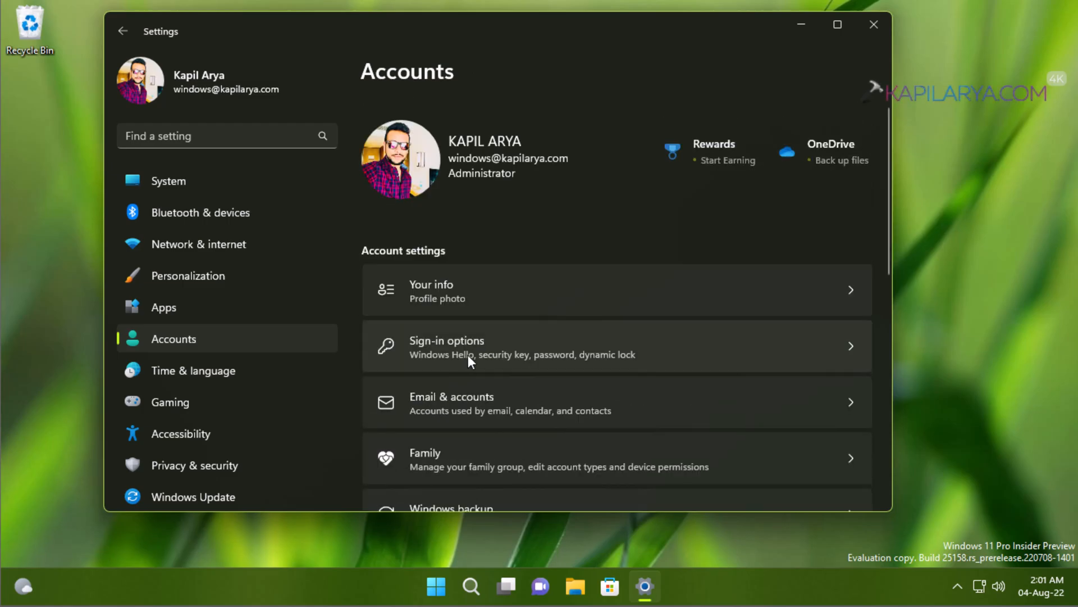
pyautogui.moveTo(496, 360)
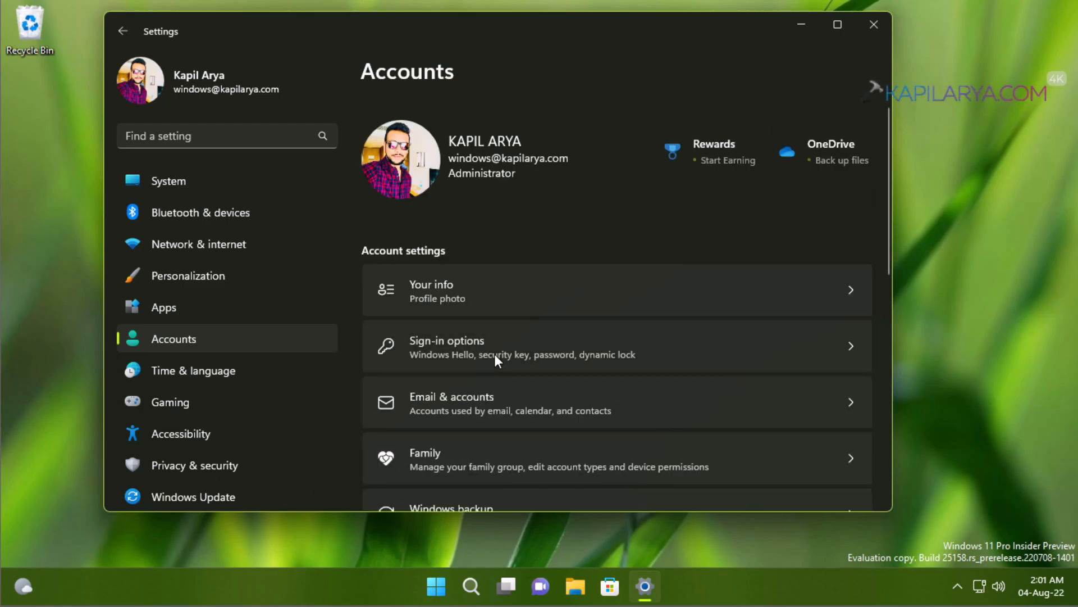
pyautogui.click(522, 346)
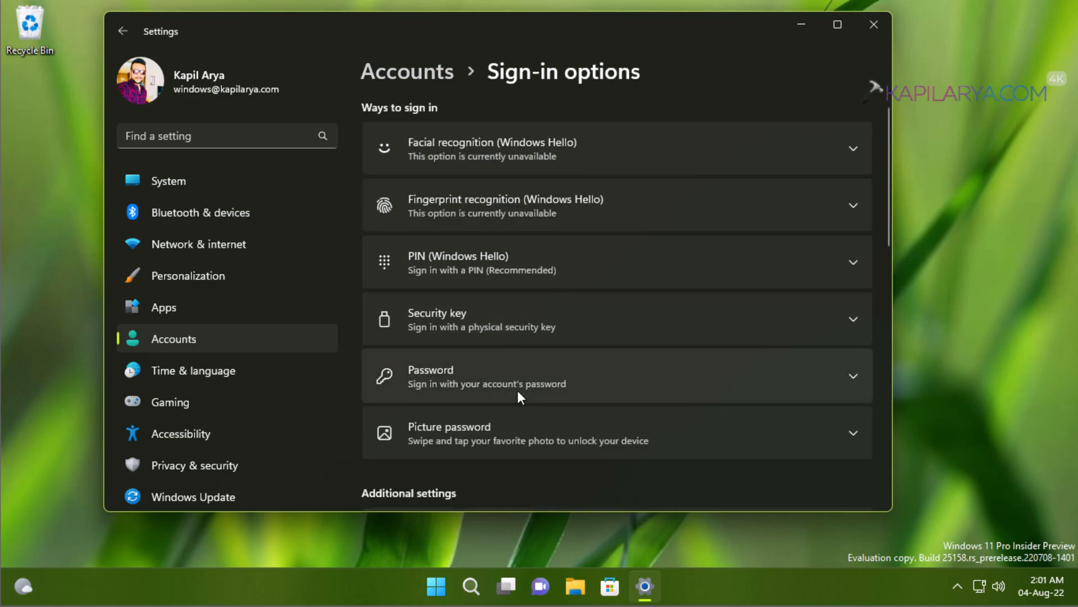
pyautogui.scroll(-3)
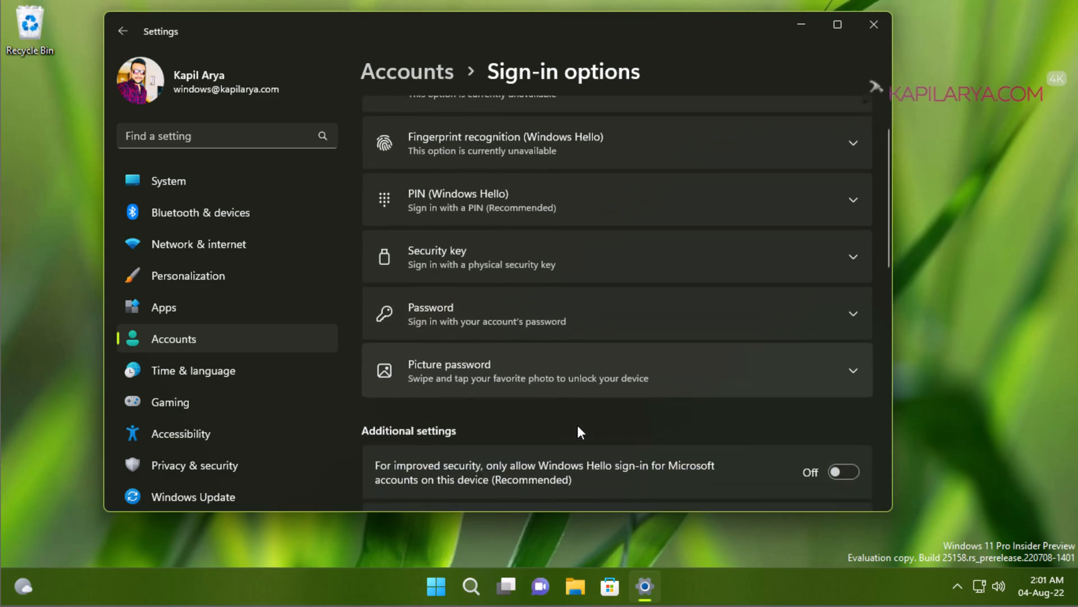
pyautogui.moveTo(689, 419)
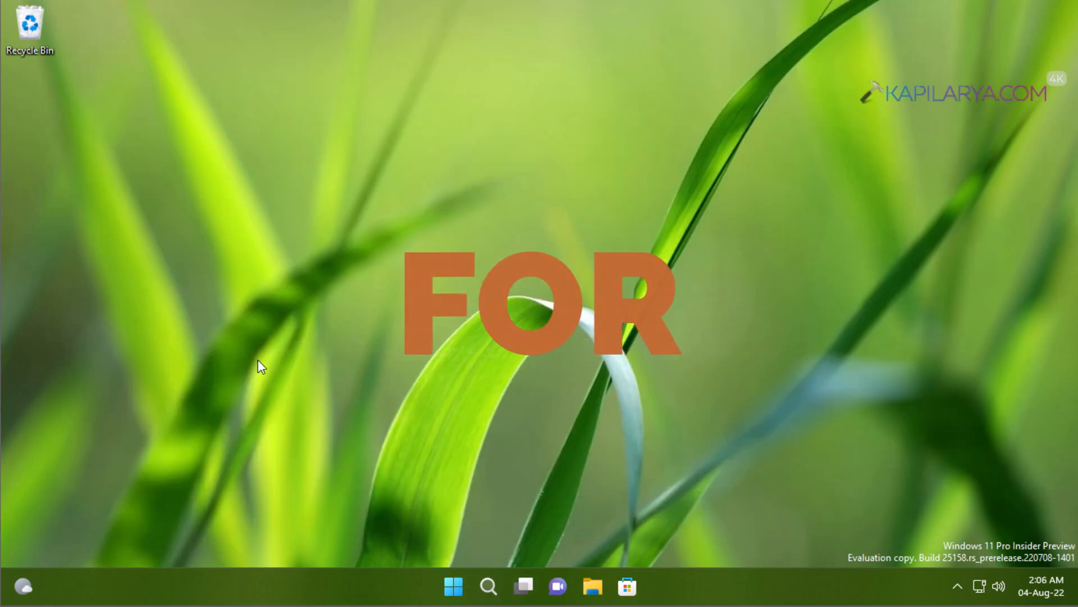
# Step: Launch the Local Group Policy Editor by running gpedit.msc from the Run box
pyautogui.press('Win+r')
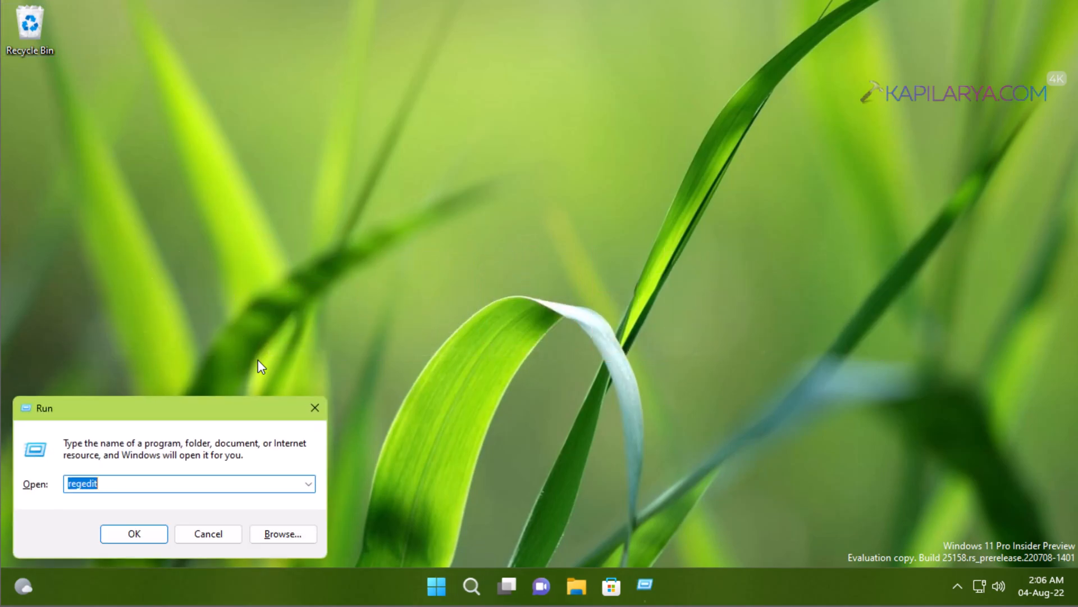
pyautogui.write('gpe')
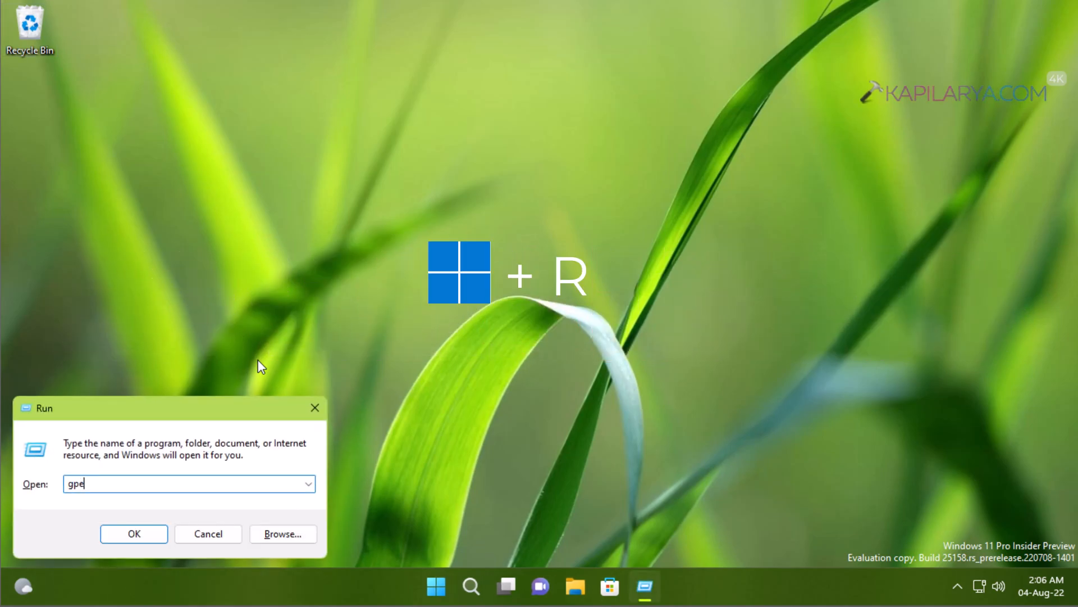
pyautogui.write('dit.')
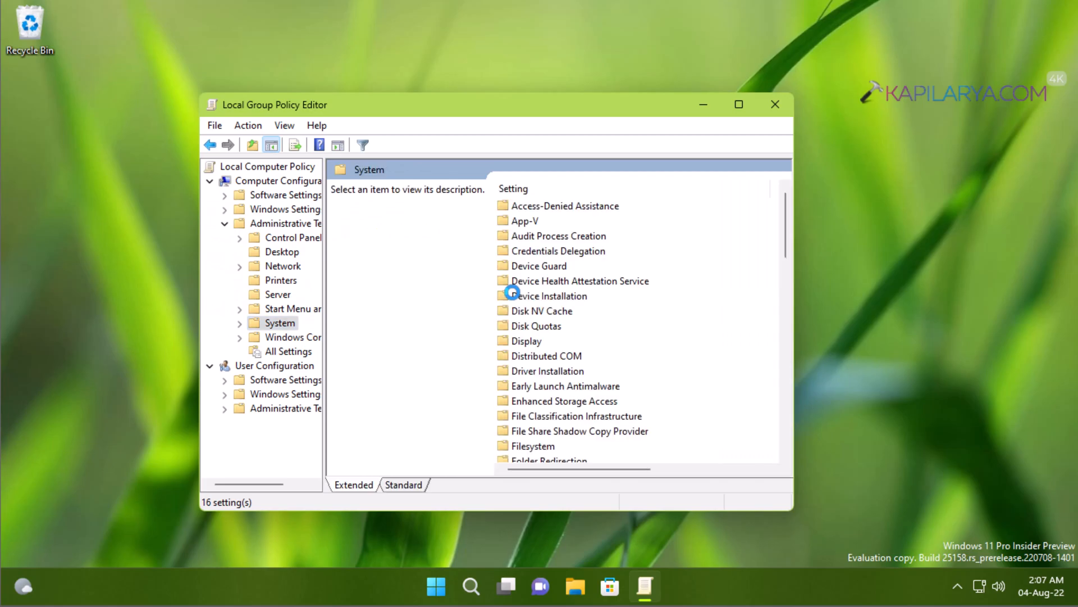
pyautogui.moveTo(537, 361)
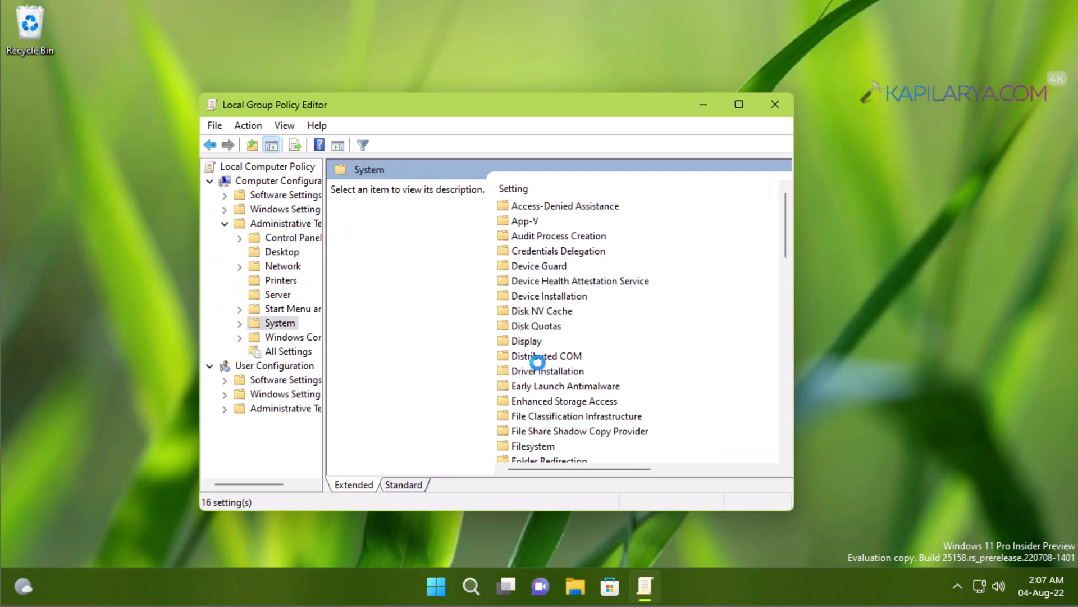
# Step: Select 'Turn off picture password sign-in' in the Logon folder's Standard list, shown as Not configured
pyautogui.scroll(-3)
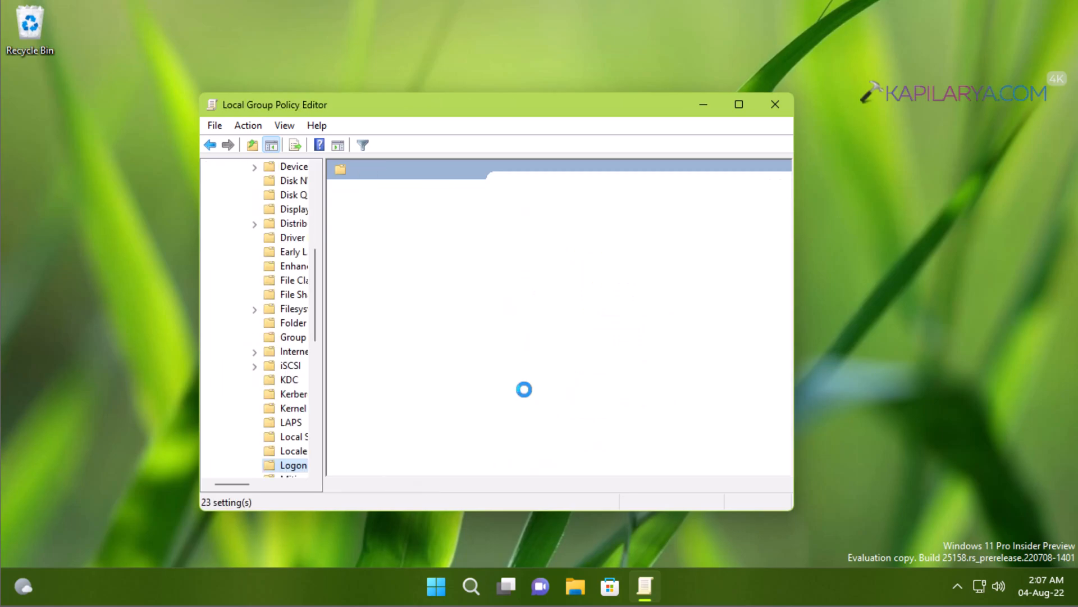
pyautogui.click(293, 465)
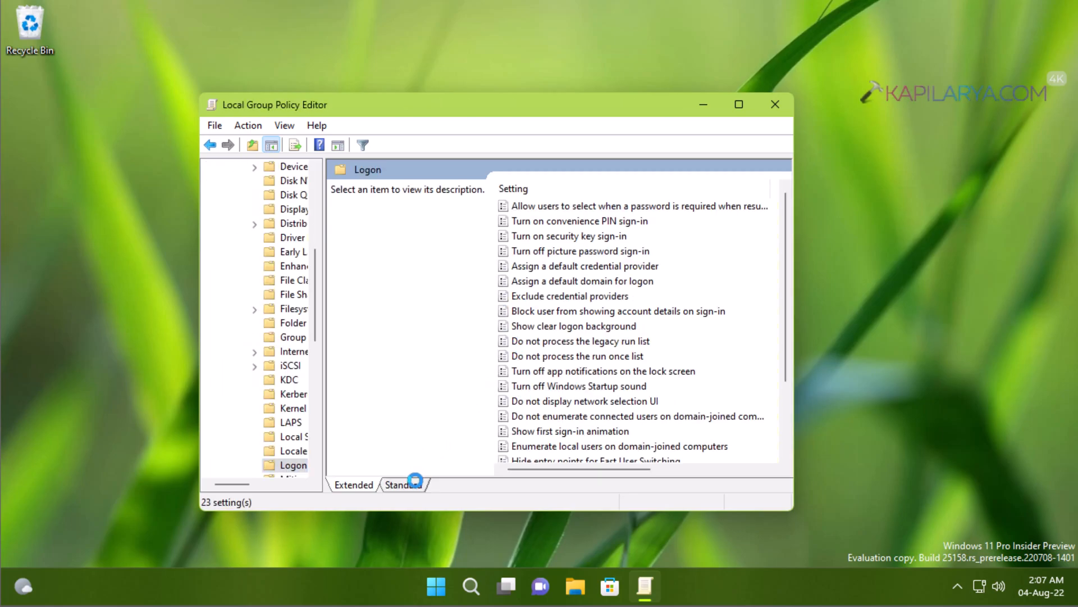
pyautogui.click(404, 485)
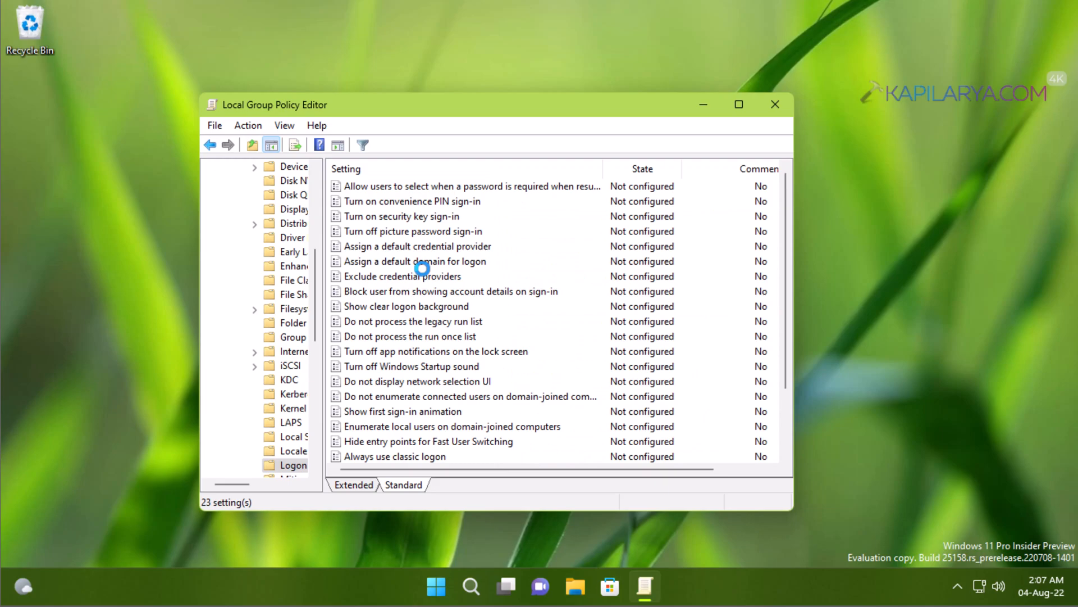
pyautogui.click(412, 230)
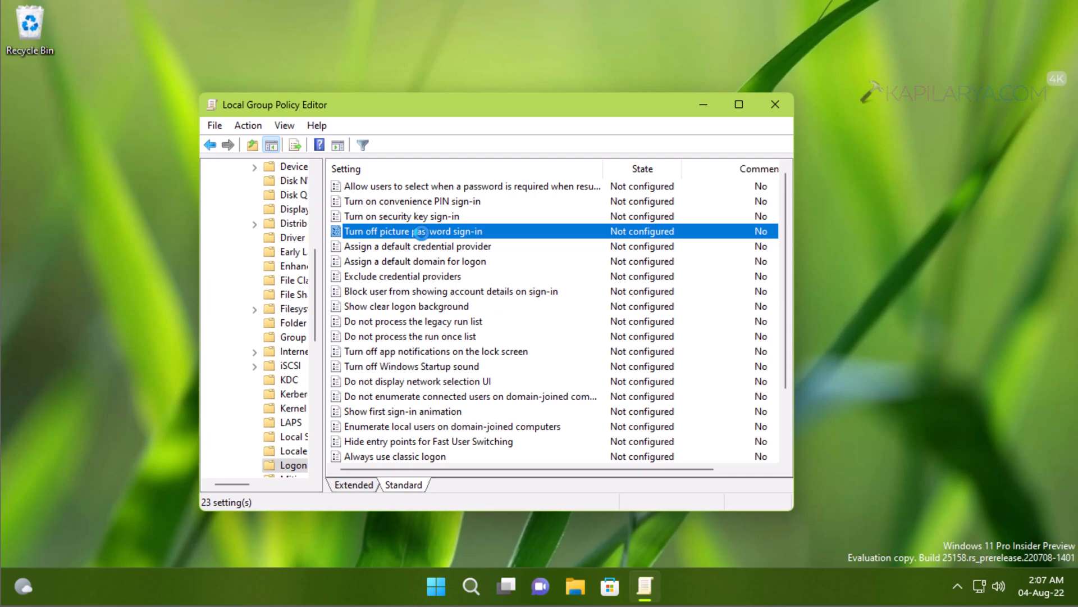
# Step: Set the picture password policy to Disabled, then back to Not Configured, and confirm with OK
pyautogui.doubleClick(412, 232)
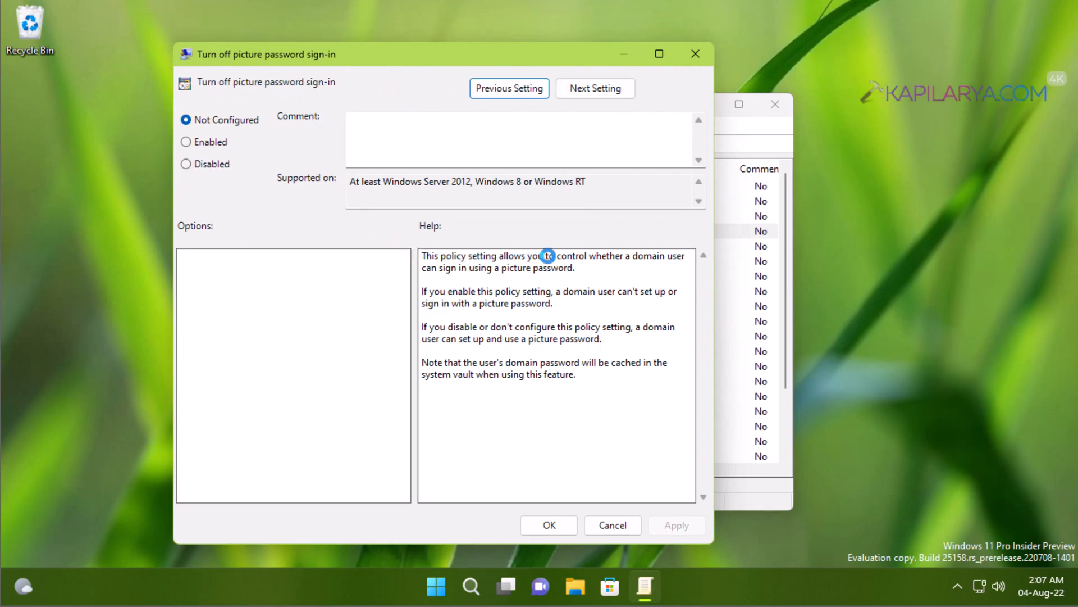
pyautogui.moveTo(474, 270)
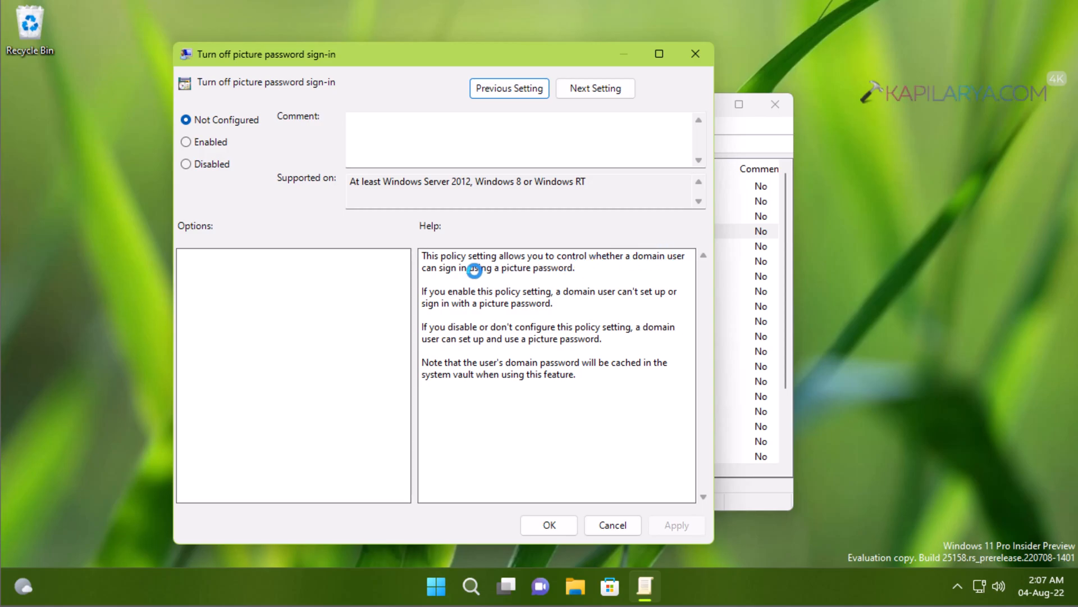
pyautogui.moveTo(427, 297)
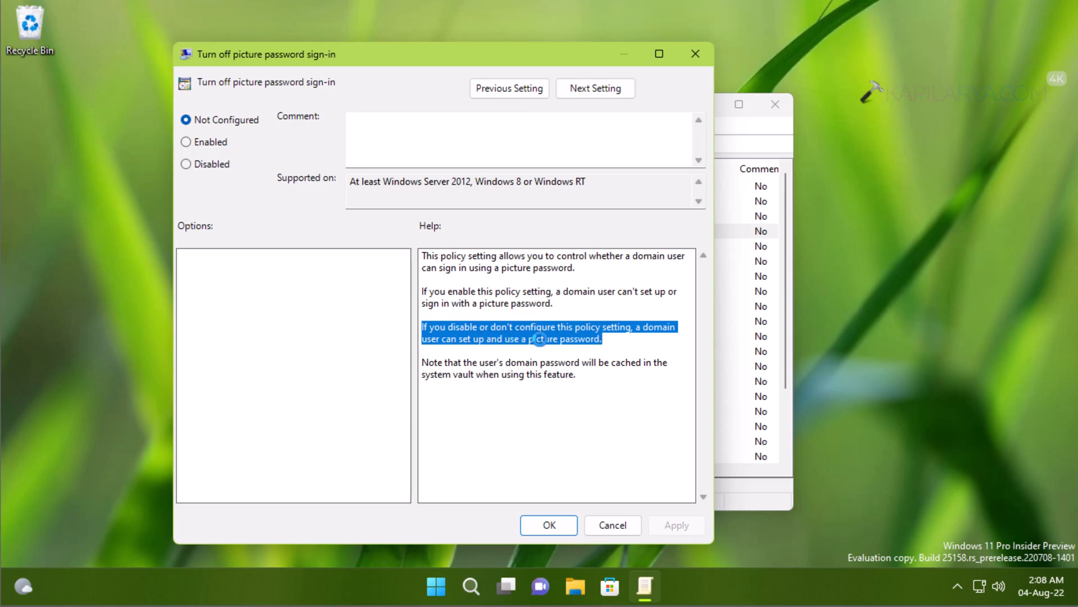
pyautogui.click(186, 164)
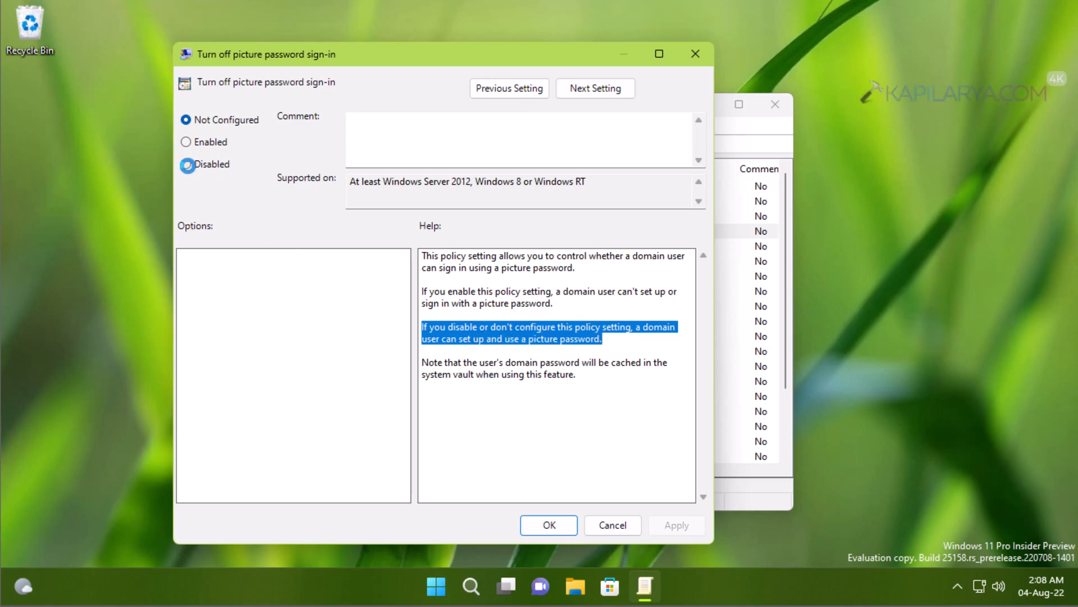
pyautogui.click(185, 164)
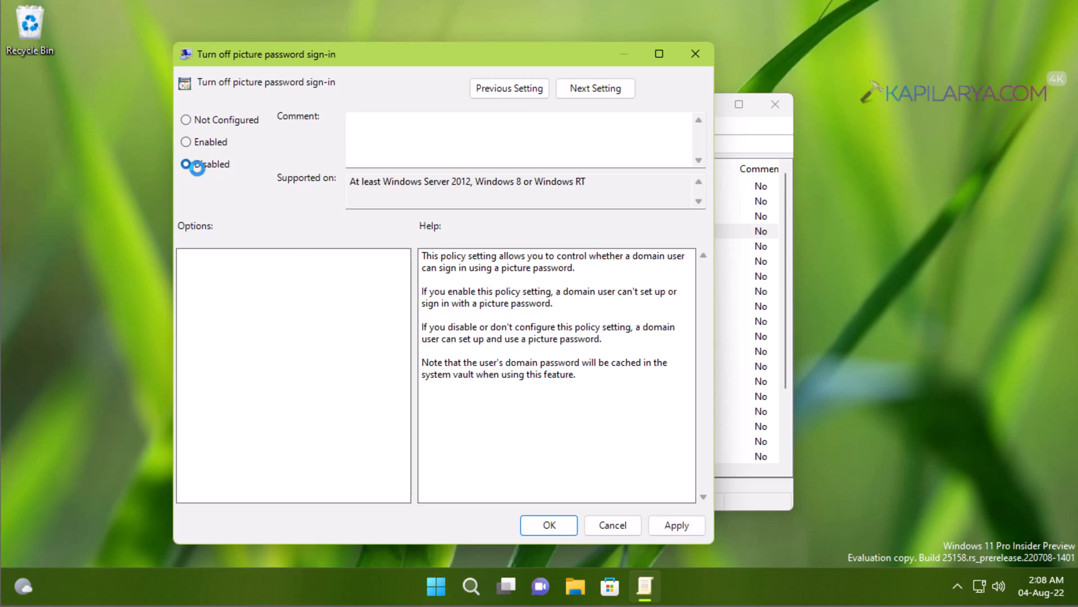
pyautogui.click(185, 119)
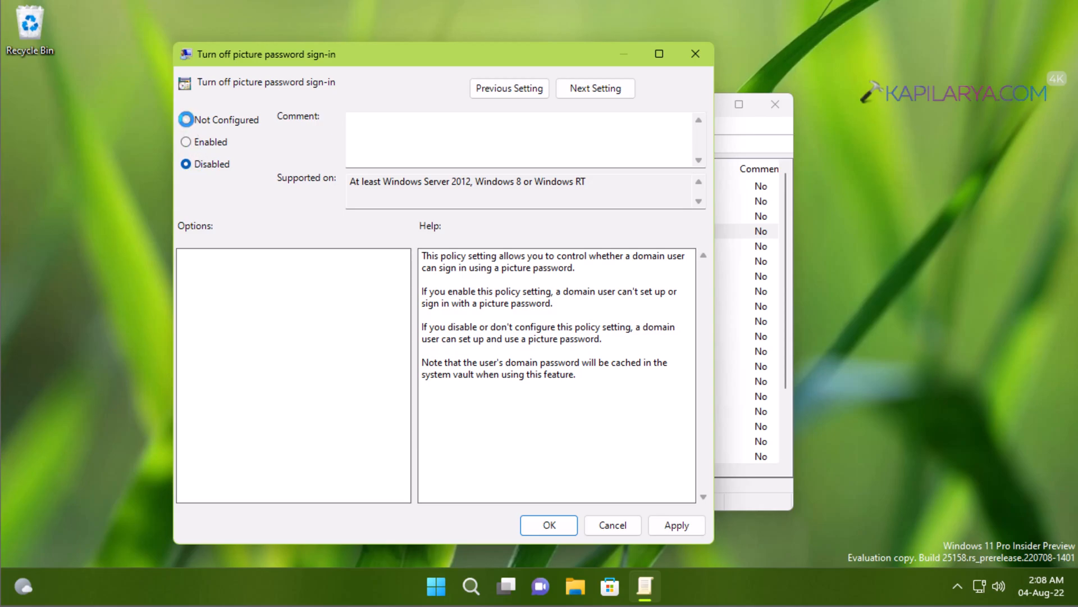
pyautogui.click(186, 119)
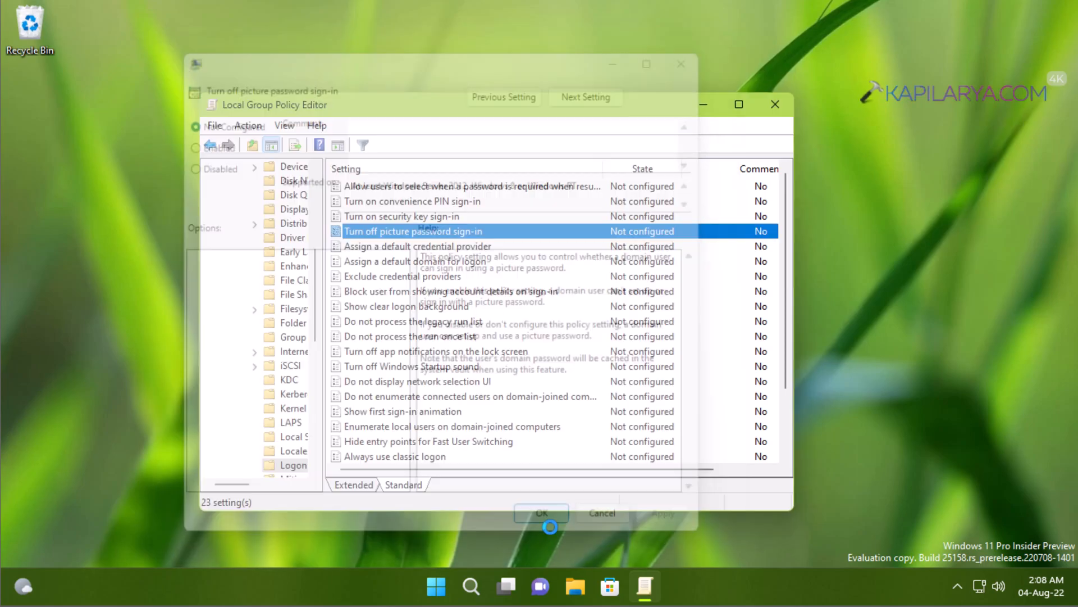
pyautogui.click(542, 514)
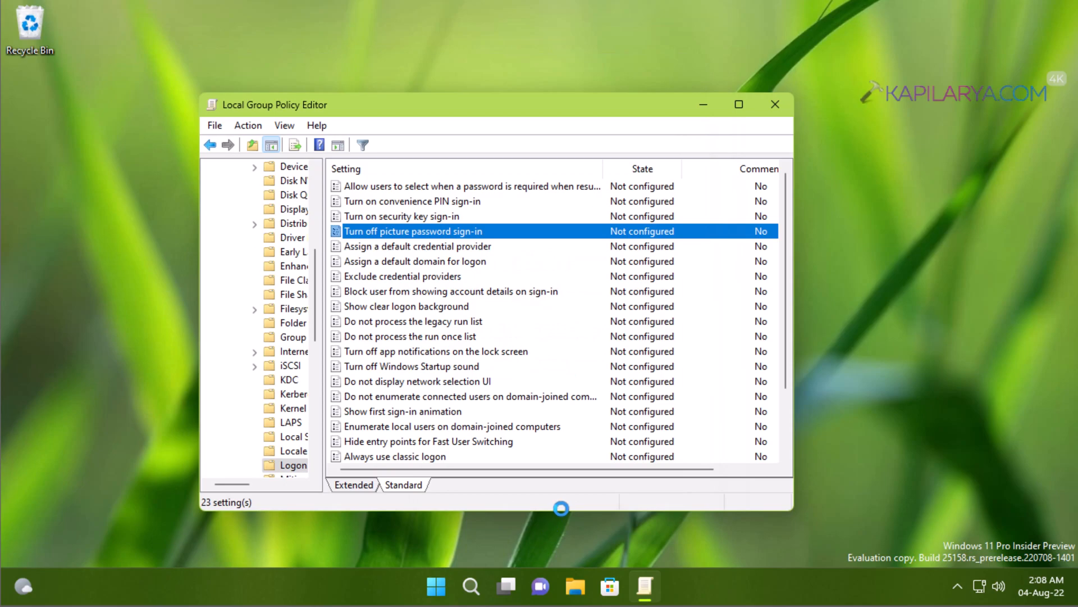